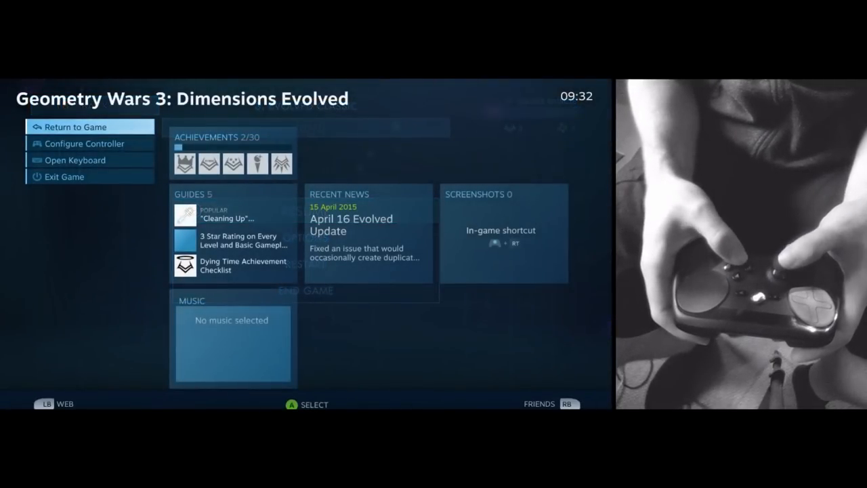
# Enter the controller configuration for Geometry Wars 3 from the Big Picture overlay
pyautogui.click(84, 143)
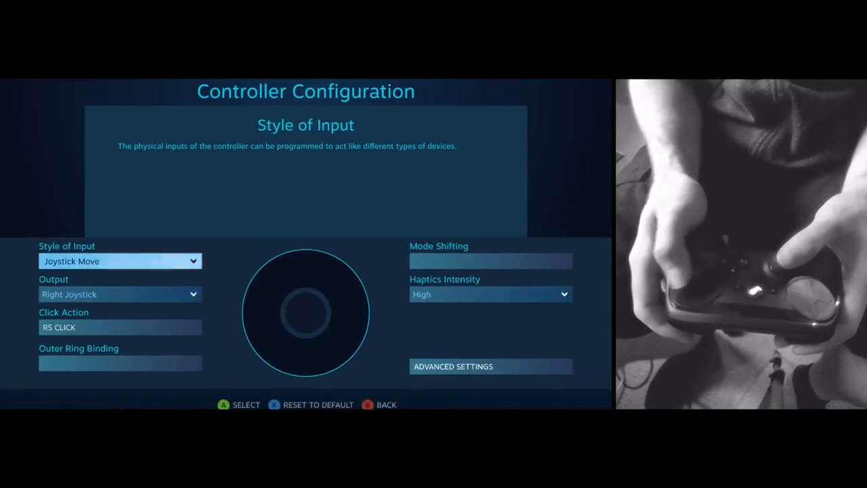
# Set the right touchpad's Stick Response Curve to Aggressive in Advanced Settings
pyautogui.click(490, 260)
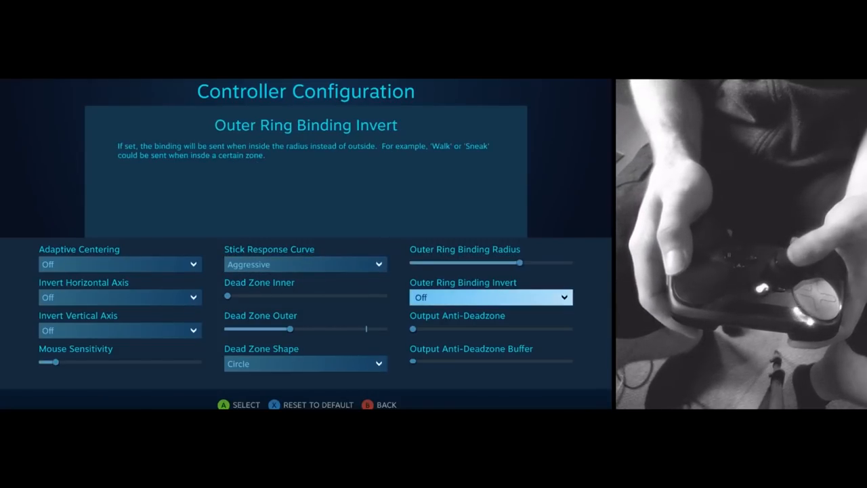
pyautogui.click(490, 329)
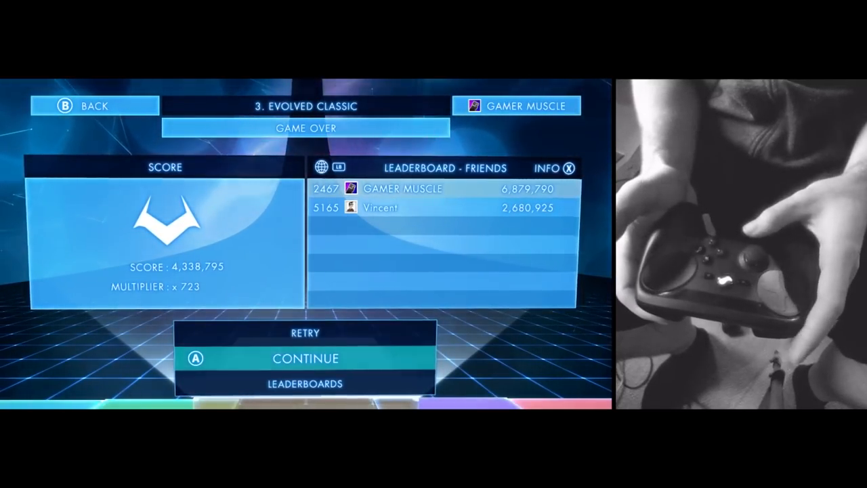
# Cycle through Retry, Continue and Leaderboards on the Game Over screen, ending back on Retry
pyautogui.press('Up')
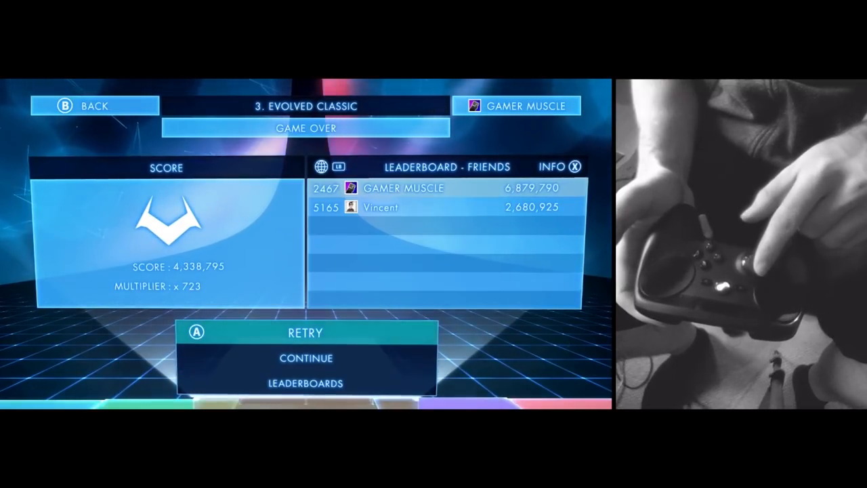
pyautogui.press('Down')
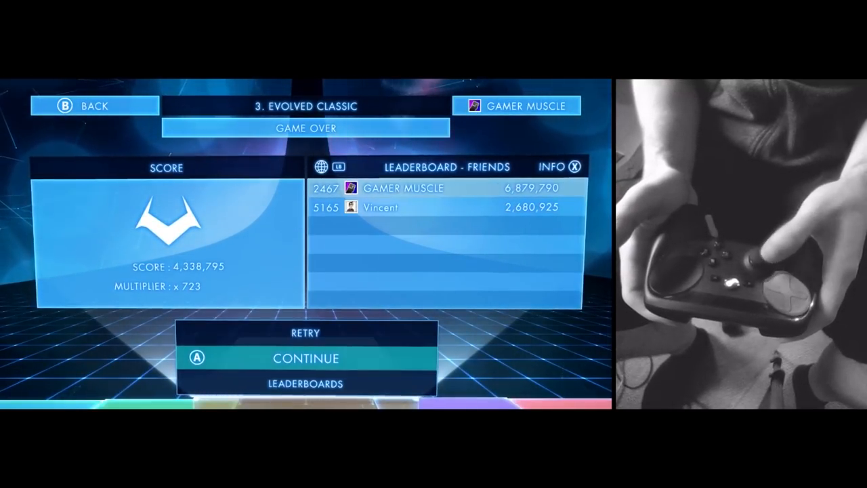
pyautogui.press('Down')
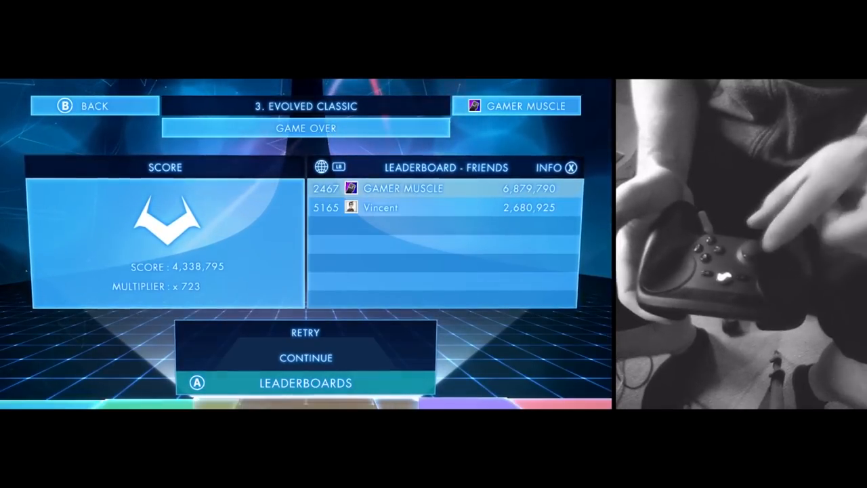
pyautogui.press('Up')
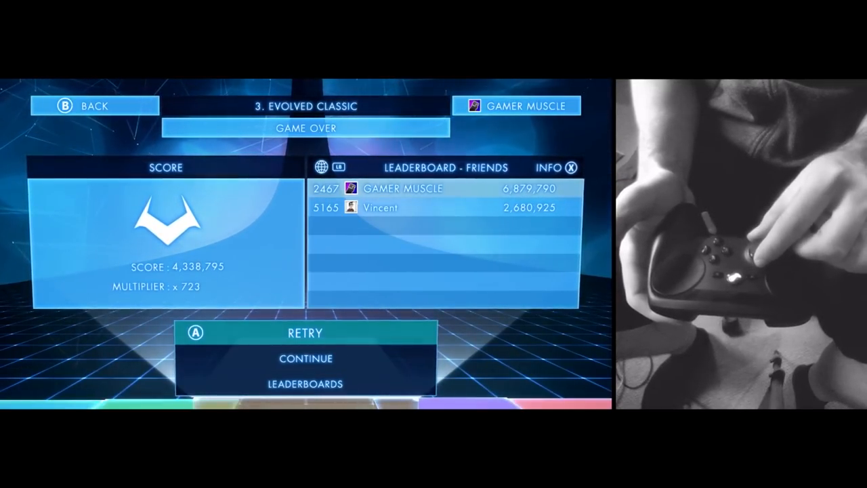